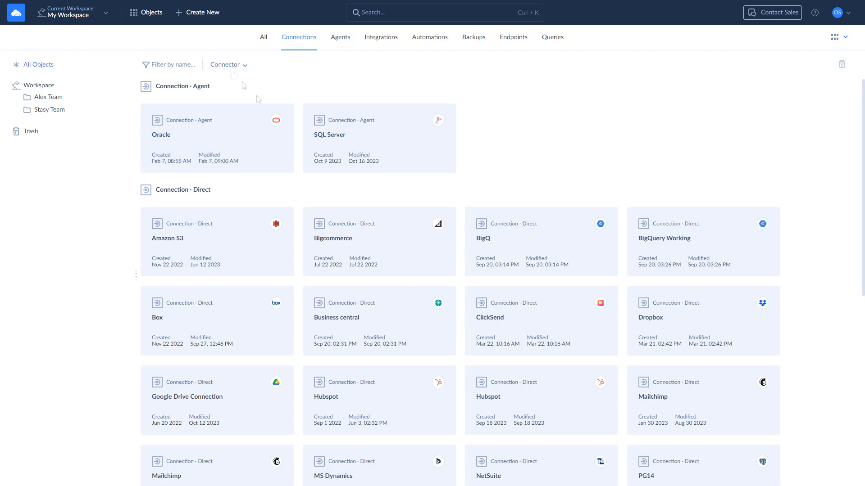
Step: Create connections for Salesforce and Business central from the Create New menu
{"action": "left_click", "coordinate": [197, 12]}
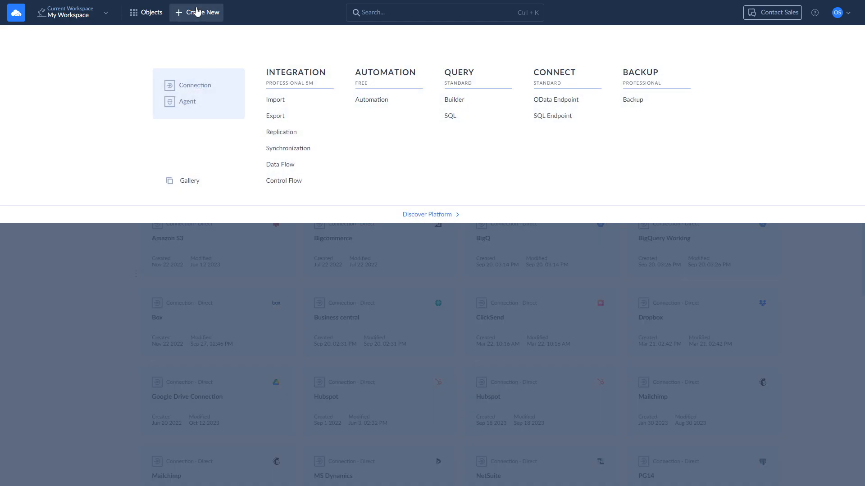
{"action": "left_click", "coordinate": [194, 85]}
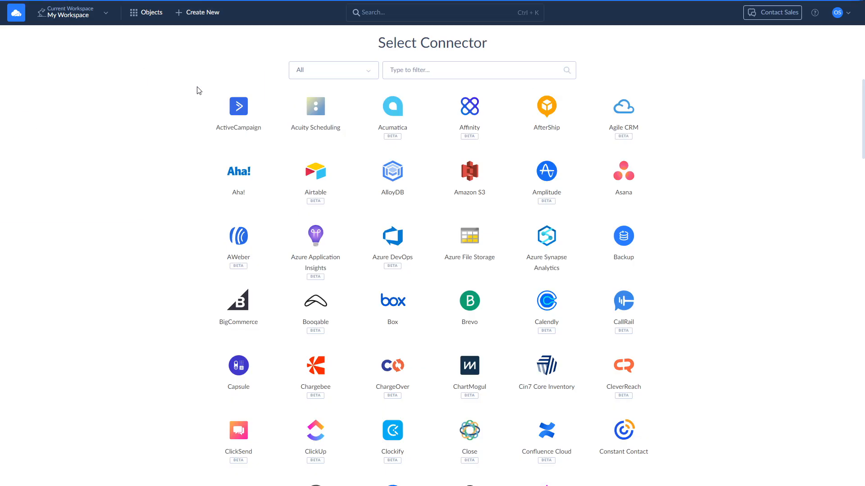
{"action": "left_click", "coordinate": [477, 71]}
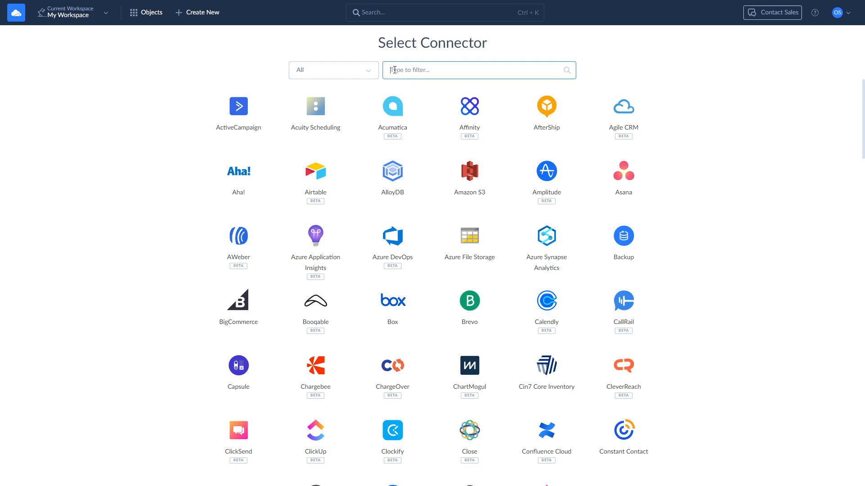
{"action": "type", "text": "sales"}
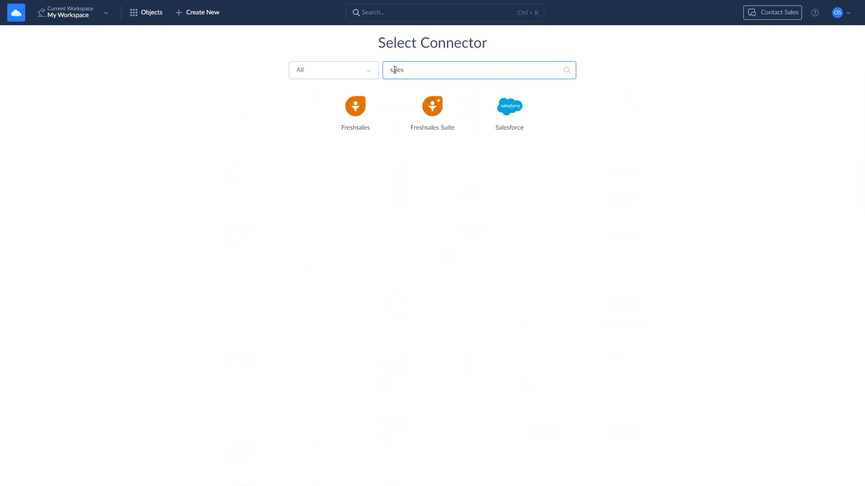
{"action": "left_click", "coordinate": [508, 106]}
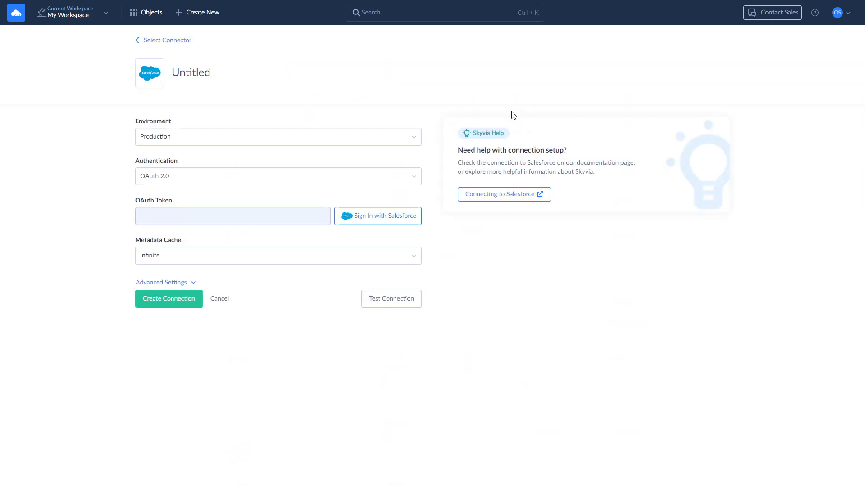
{"action": "mouse_move", "coordinate": [378, 215]}
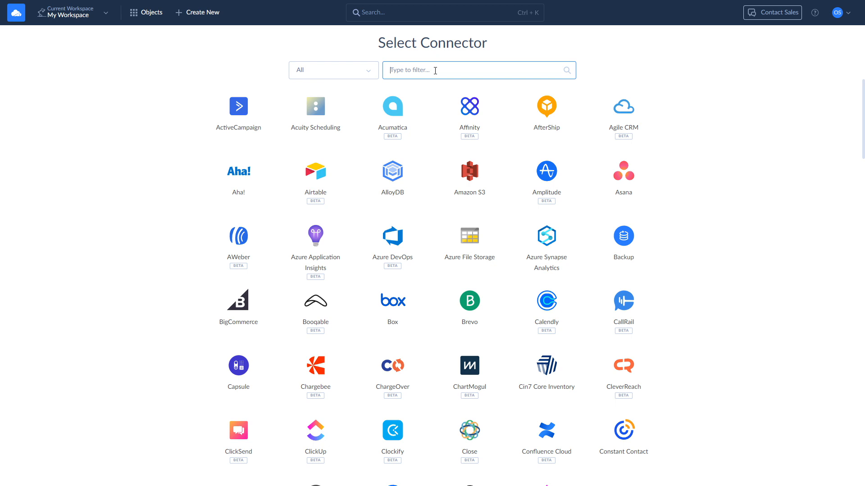
{"action": "type", "text": "bus"}
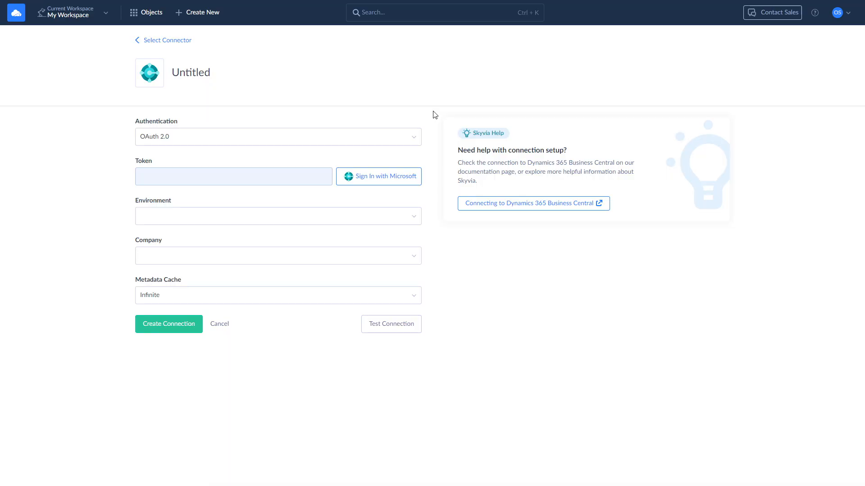
{"action": "mouse_move", "coordinate": [383, 178]}
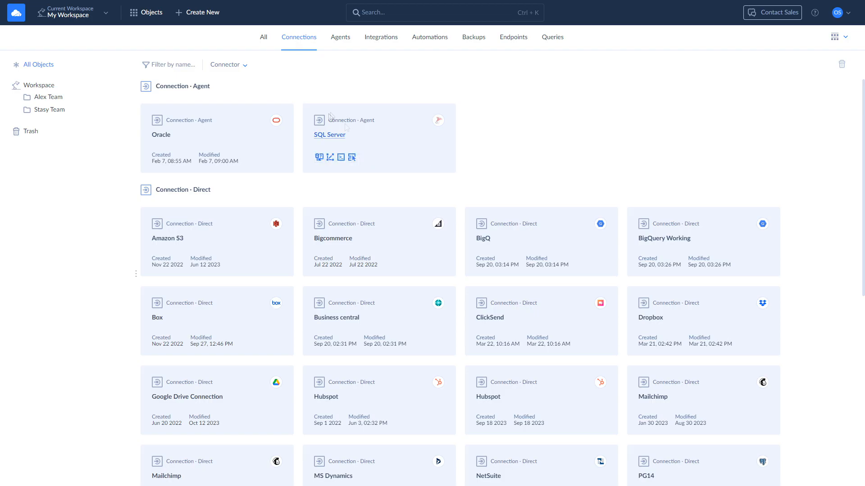
Step: Start a new import with Salesforce as source connection and Business central as target
{"action": "left_click", "coordinate": [197, 12]}
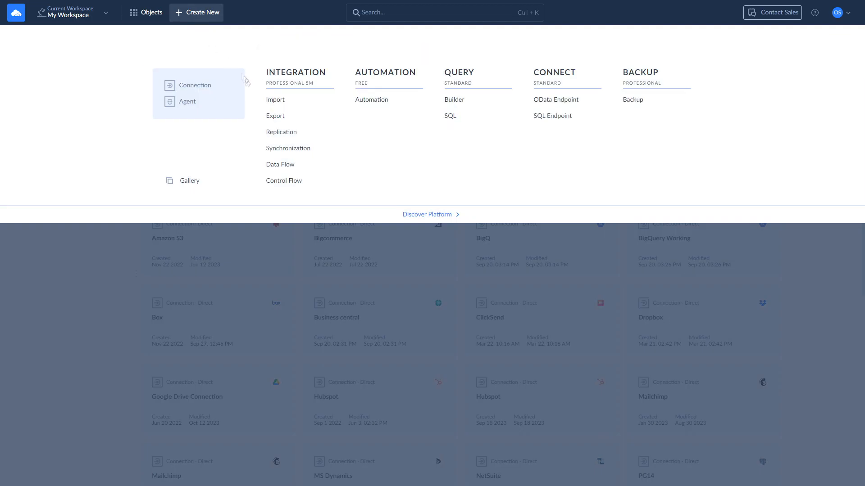
{"action": "left_click", "coordinate": [275, 100]}
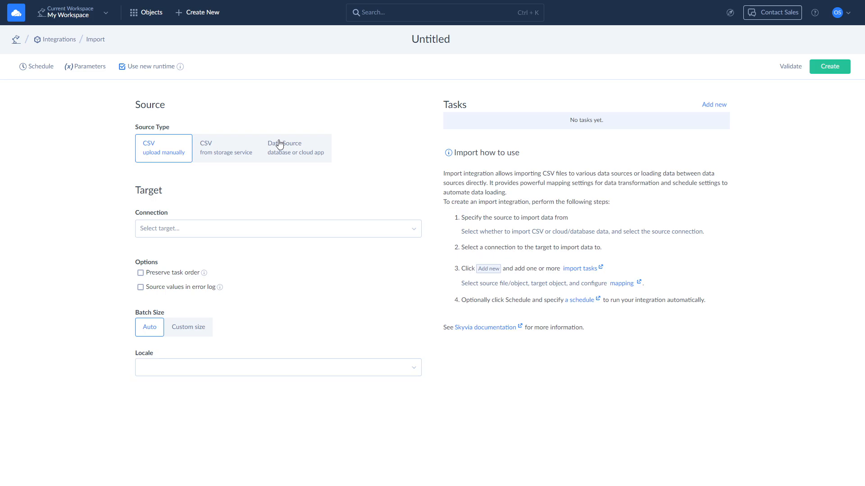
{"action": "left_click", "coordinate": [296, 147]}
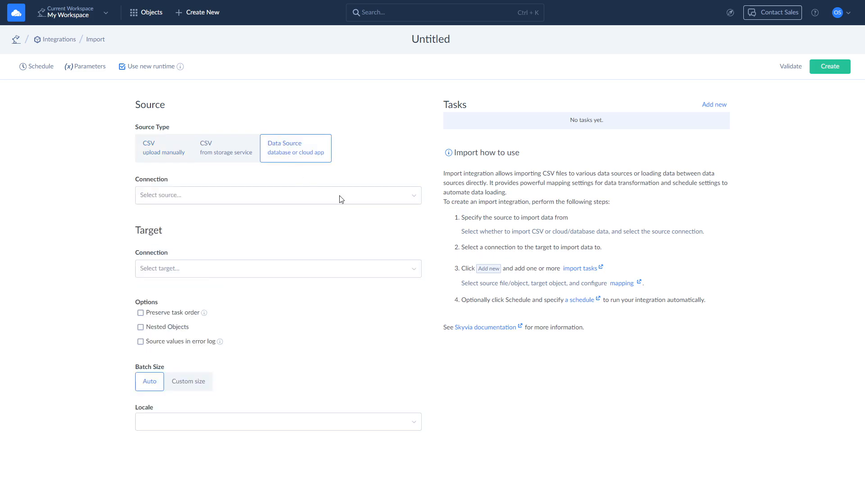
{"action": "left_click", "coordinate": [278, 195]}
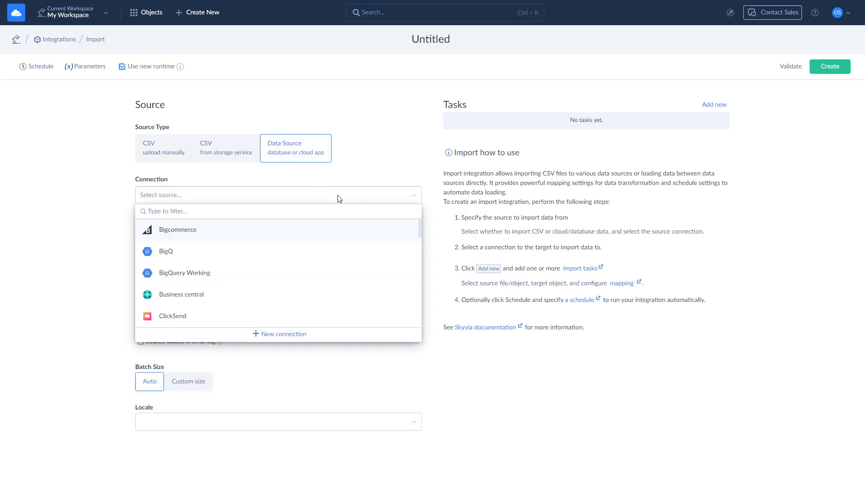
{"action": "type", "text": "sales"}
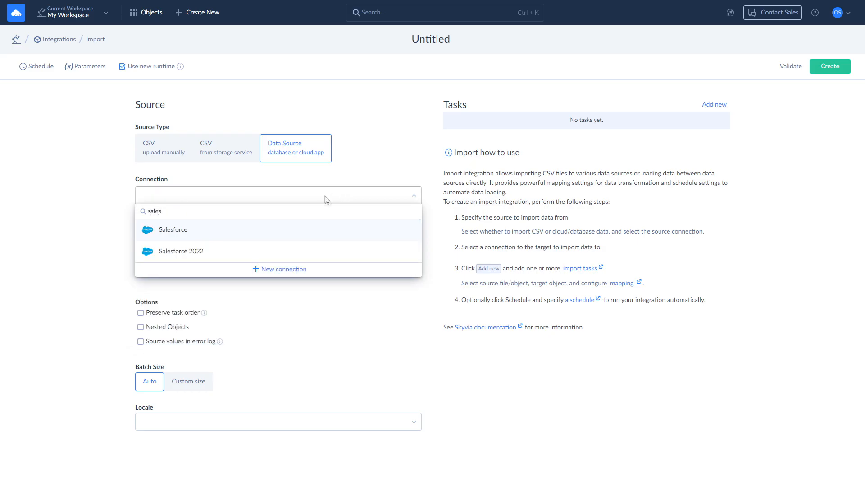
{"action": "left_click", "coordinate": [173, 229]}
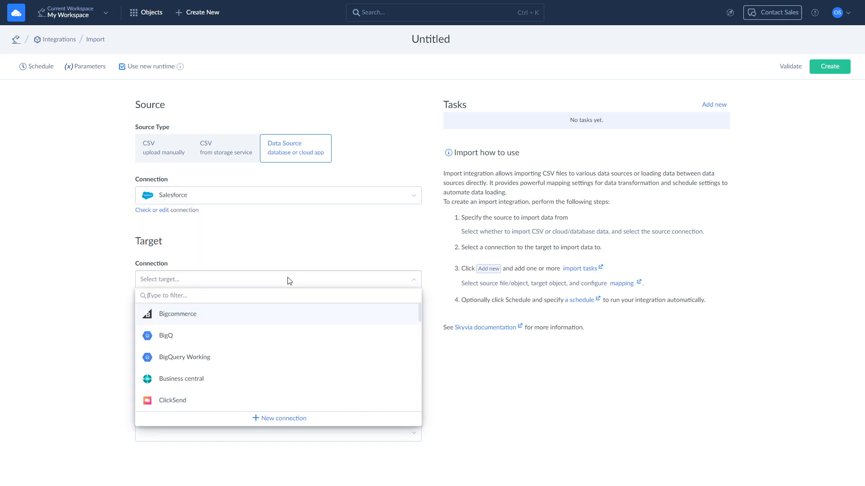
{"action": "type", "text": "bus"}
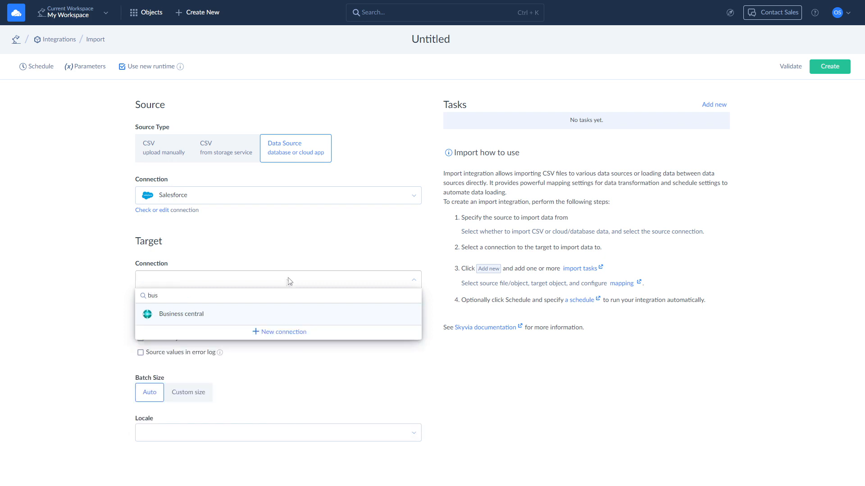
{"action": "left_click", "coordinate": [180, 314]}
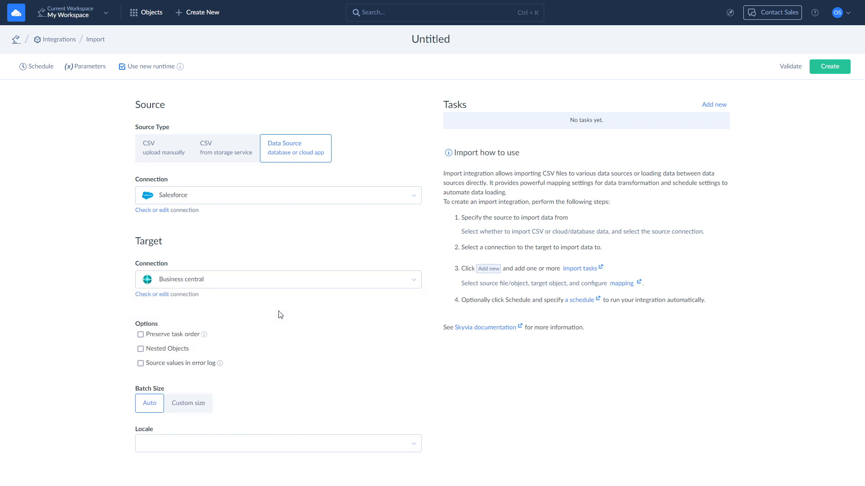
{"action": "mouse_move", "coordinate": [733, 167]}
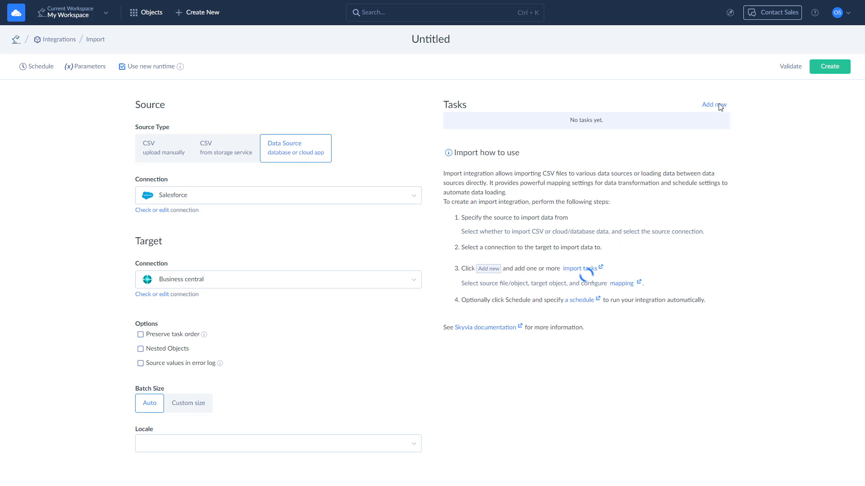
Step: Add an import task using Account as the source object
{"action": "left_click", "coordinate": [713, 104]}
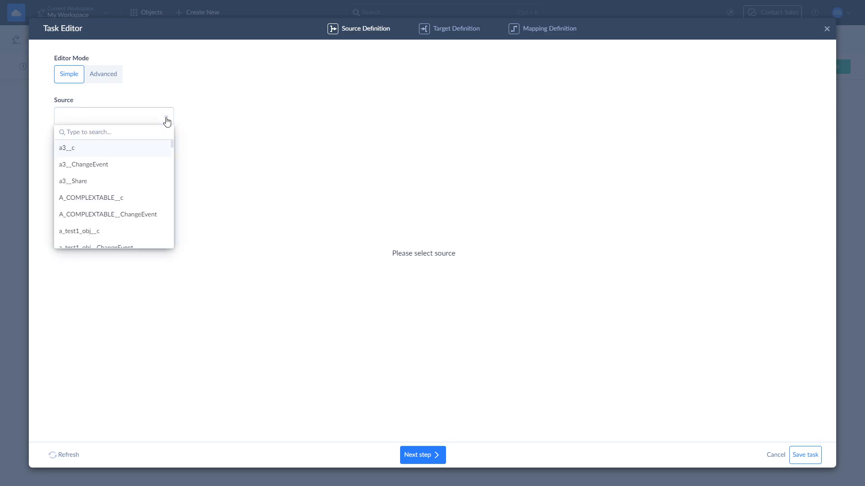
{"action": "type", "text": "acco"}
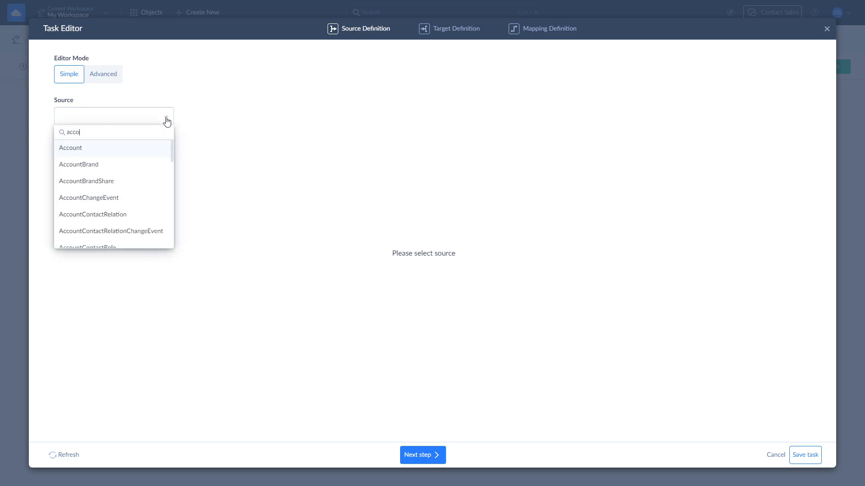
{"action": "left_click", "coordinate": [71, 147]}
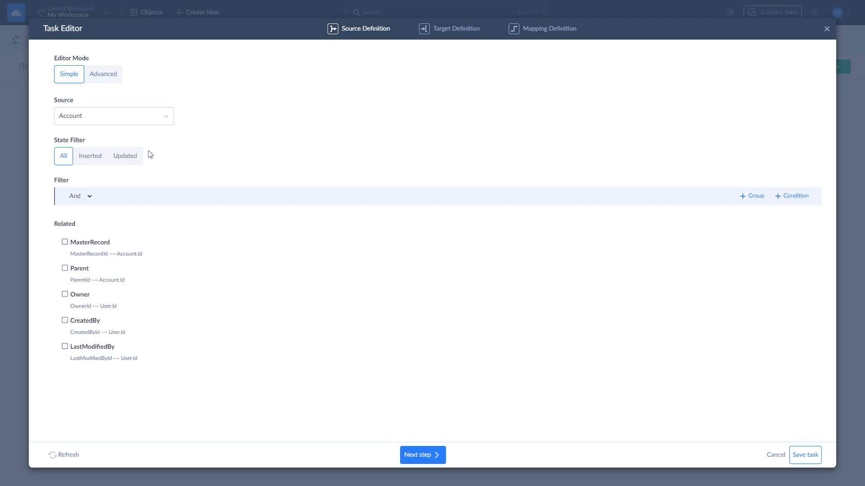
{"action": "mouse_move", "coordinate": [791, 199]}
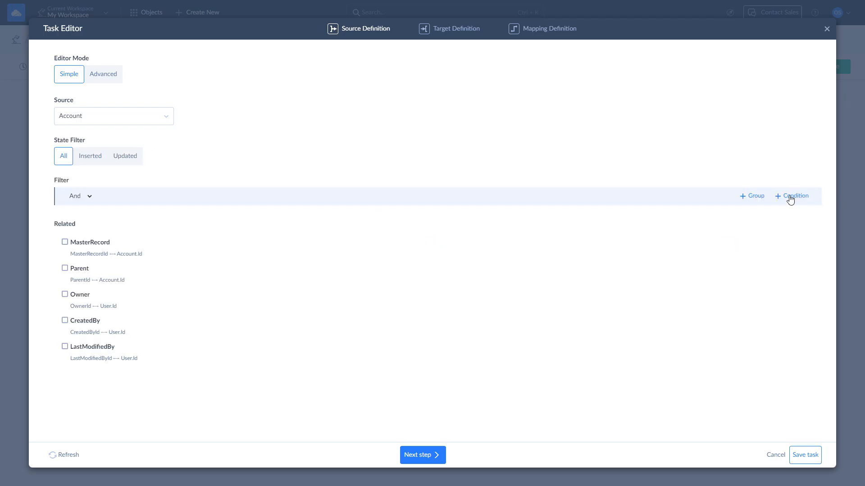
Step: Filter the source to accounts whose Type equals Customer - Direct
{"action": "left_click", "coordinate": [795, 195]}
{"action": "type", "text": "t"}
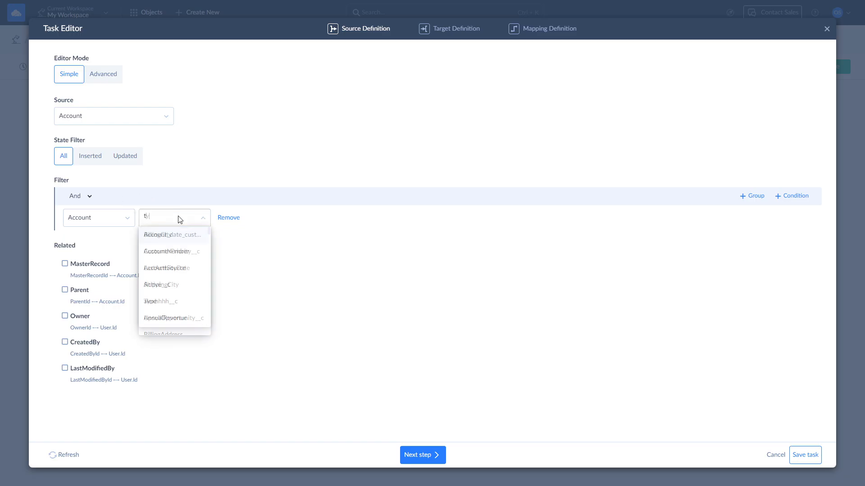
{"action": "type", "text": "ype"}
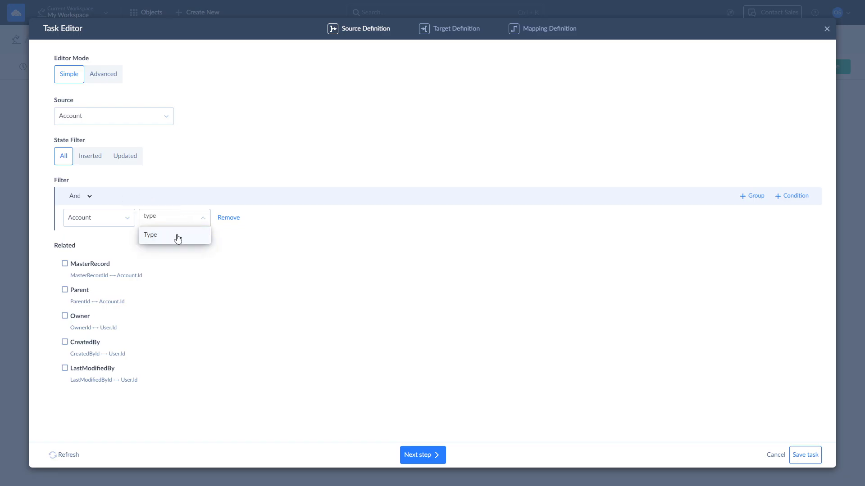
{"action": "left_click", "coordinate": [150, 234]}
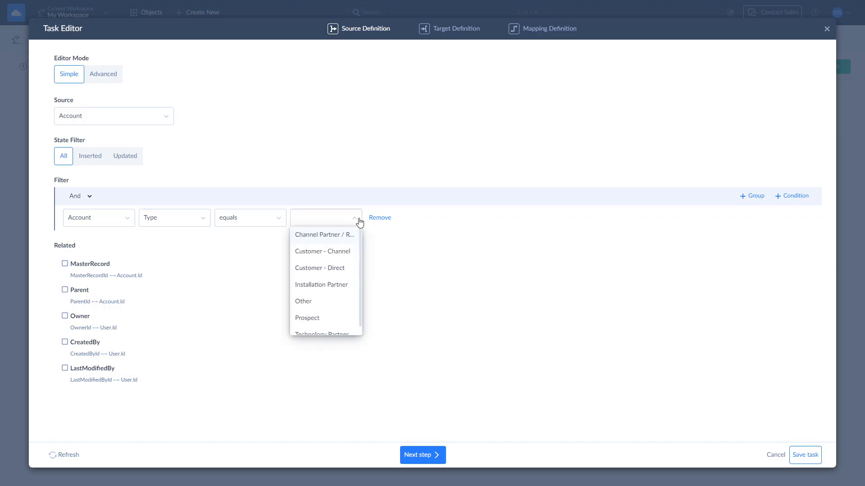
{"action": "left_click", "coordinate": [319, 269]}
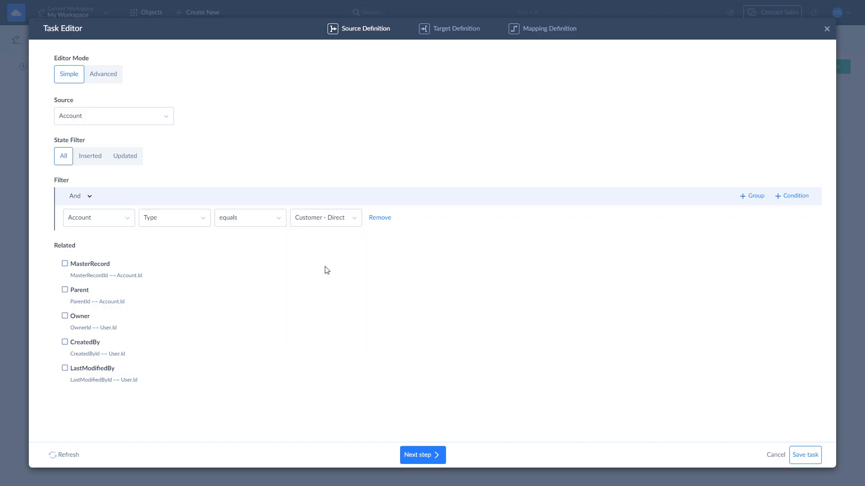
{"action": "mouse_move", "coordinate": [423, 455]}
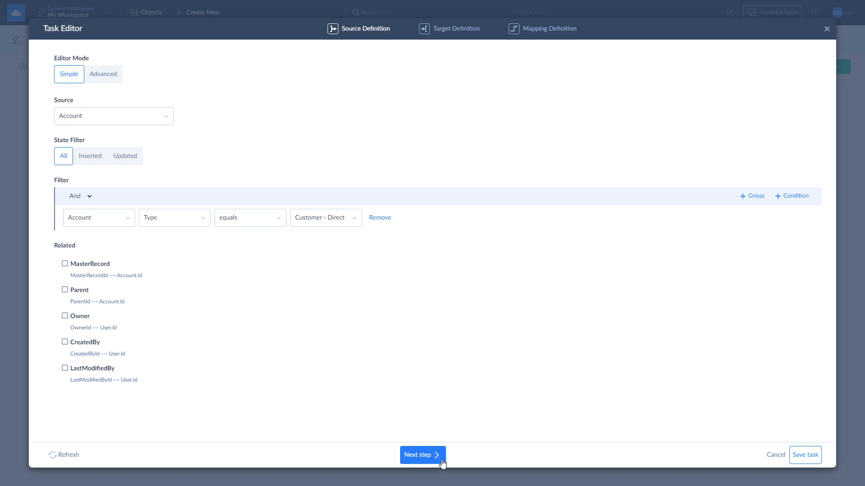
Step: Set Customer as the task's target object, keeping the Insert operation
{"action": "left_click", "coordinate": [421, 455]}
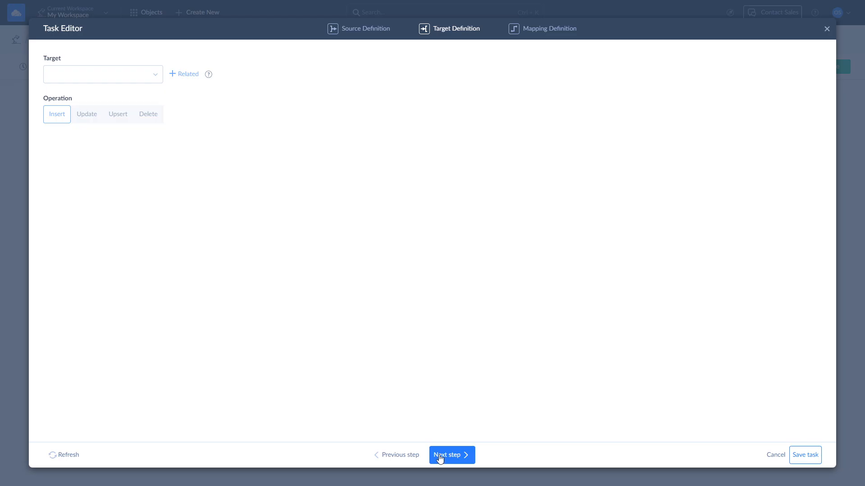
{"action": "mouse_move", "coordinate": [179, 122]}
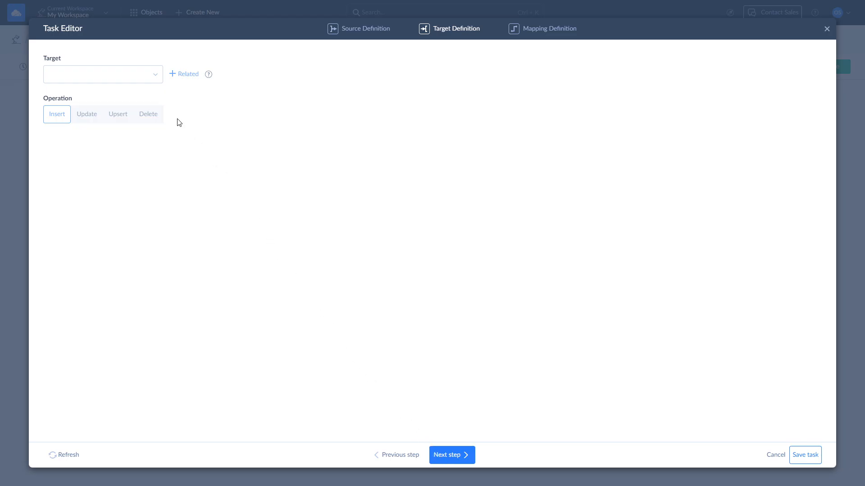
{"action": "left_click", "coordinate": [155, 73]}
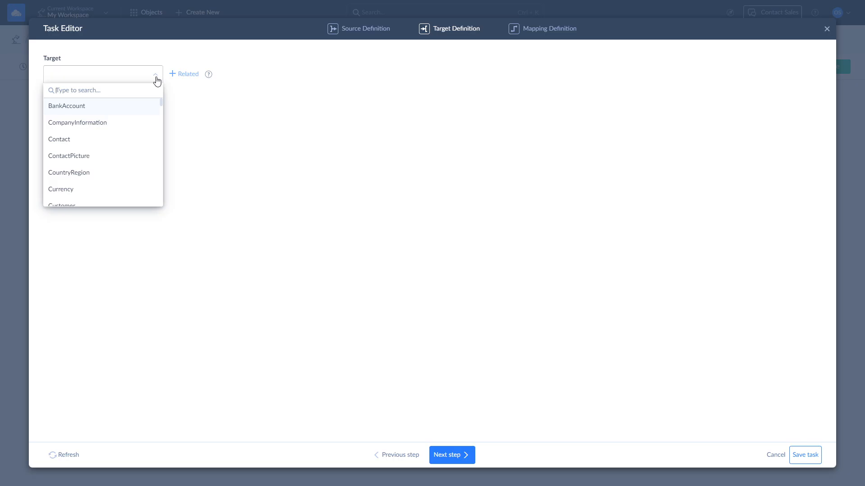
{"action": "type", "text": "custo"}
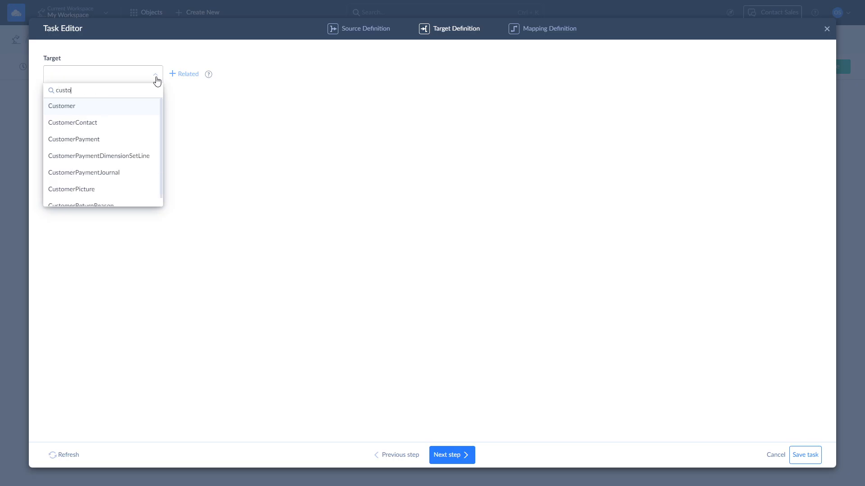
{"action": "left_click", "coordinate": [62, 105]}
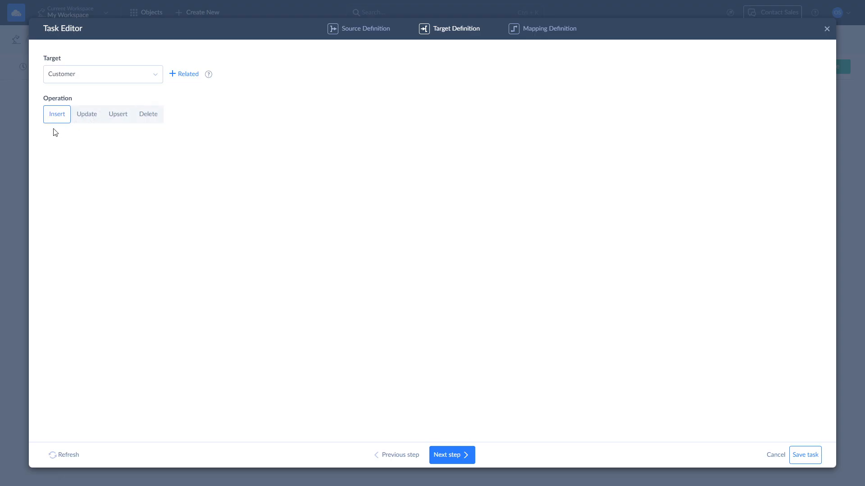
{"action": "mouse_move", "coordinate": [88, 130]}
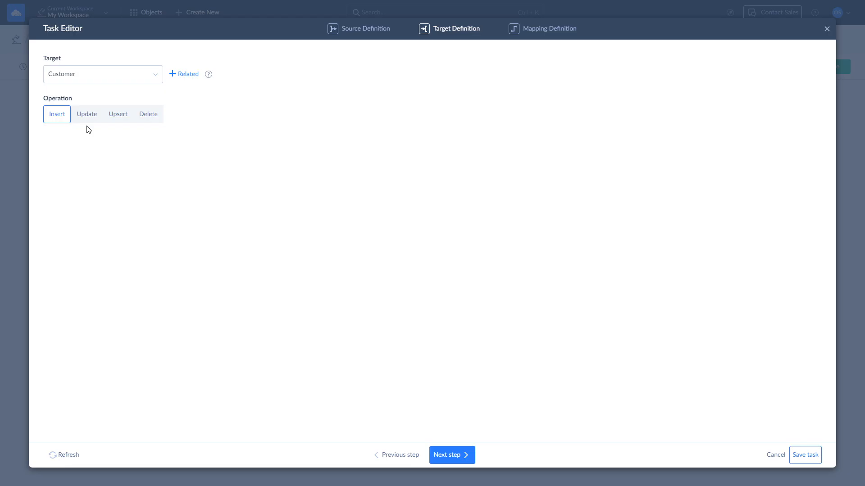
{"action": "mouse_move", "coordinate": [117, 129]}
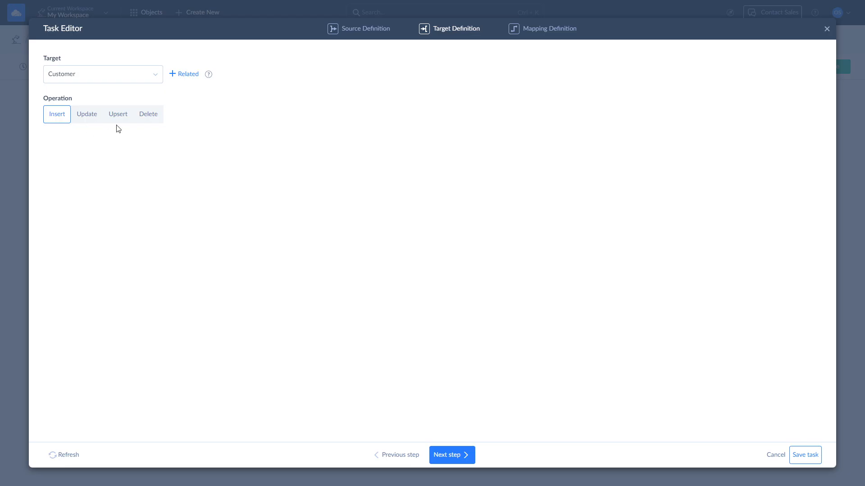
{"action": "mouse_move", "coordinate": [155, 129]}
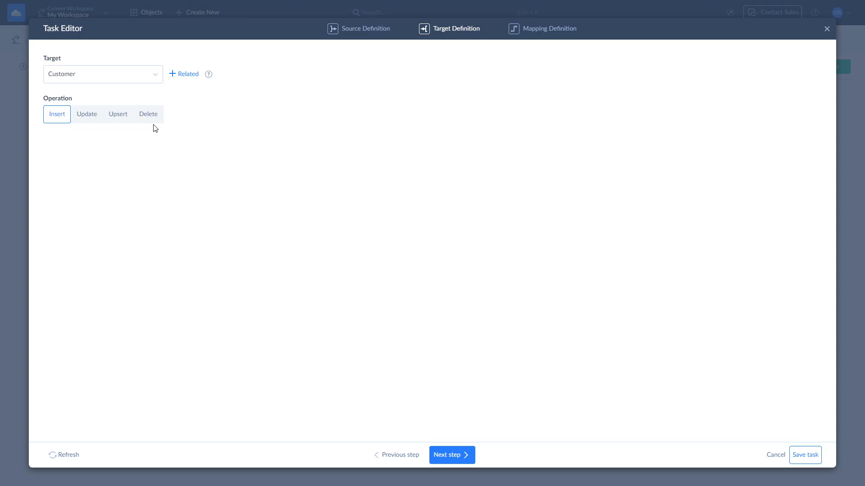
{"action": "mouse_move", "coordinate": [390, 386]}
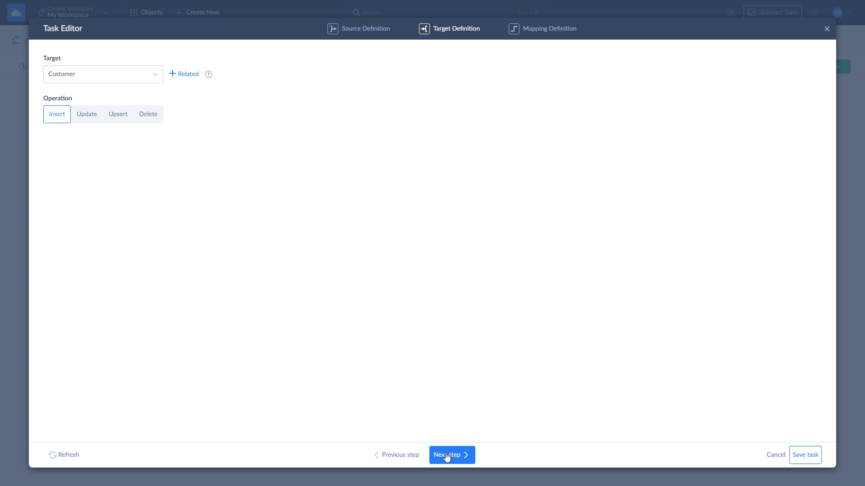
Step: Map CurrencyCode to the constant value 840 in the Account-to-Customer mapping
{"action": "left_click", "coordinate": [448, 455]}
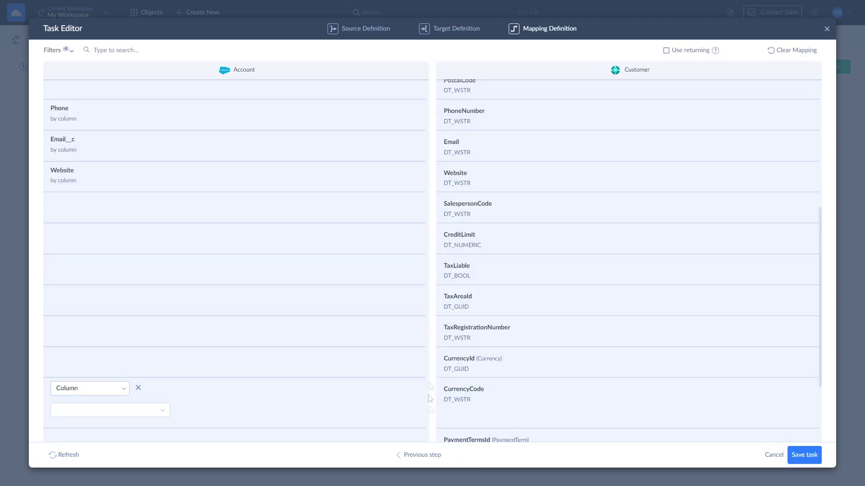
{"action": "mouse_move", "coordinate": [465, 458]}
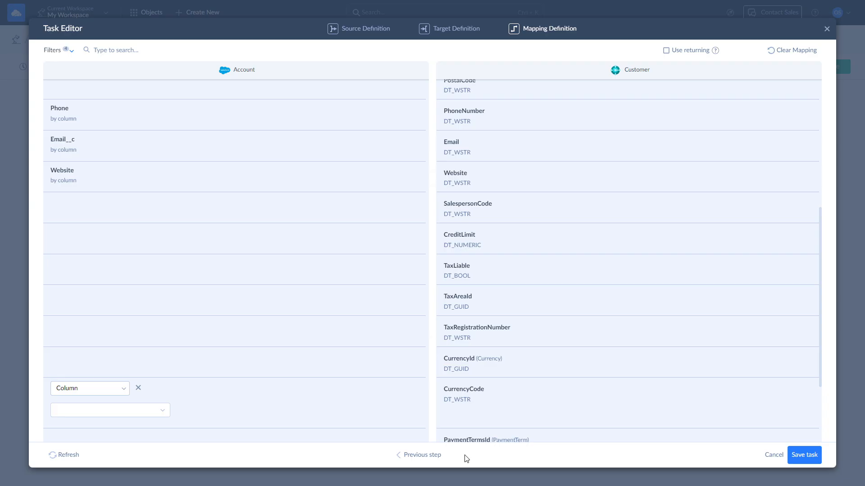
{"action": "left_click", "coordinate": [89, 388]}
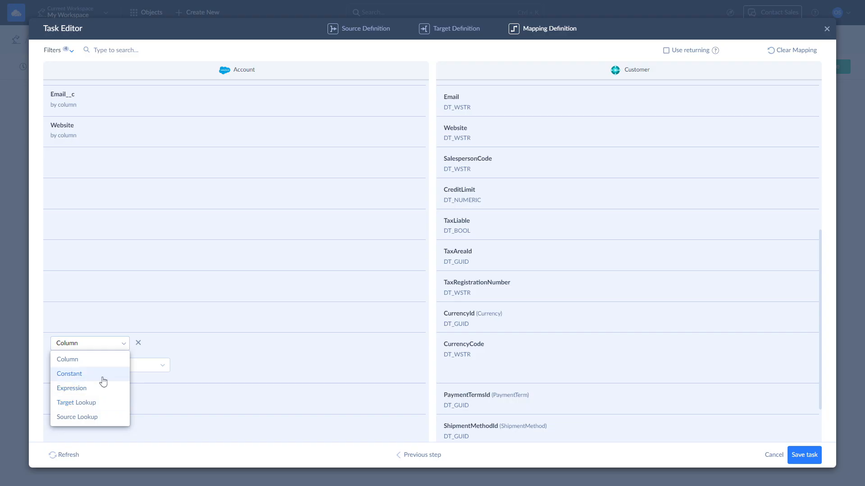
{"action": "left_click", "coordinate": [69, 373]}
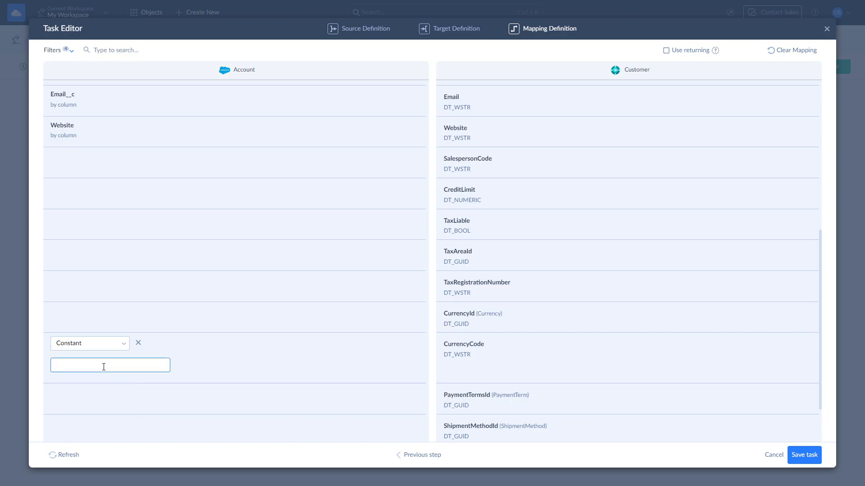
{"action": "type", "text": "840"}
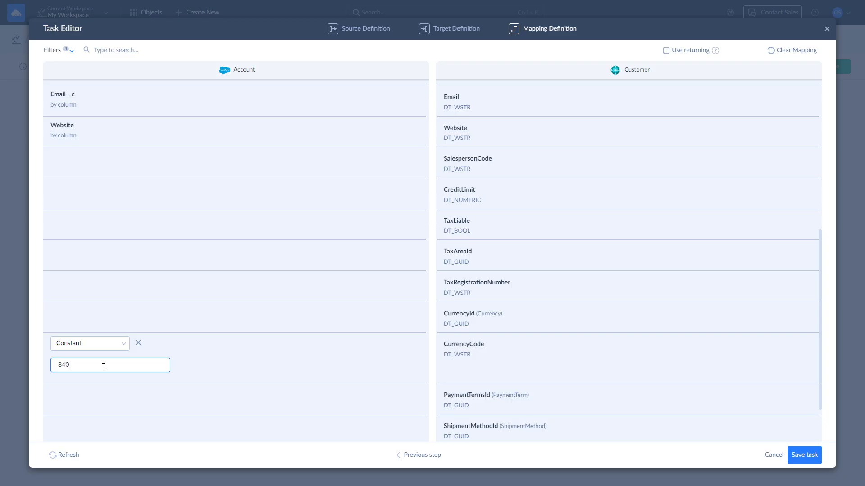
{"action": "mouse_move", "coordinate": [804, 455]}
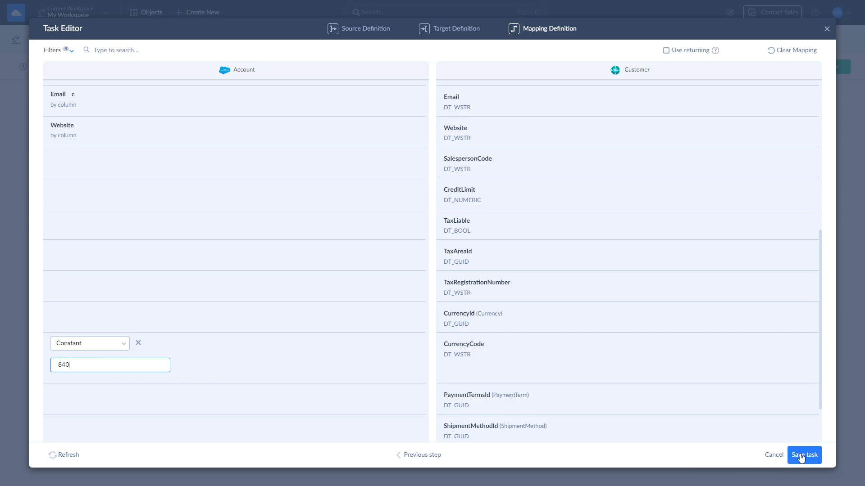
Step: Save the Account-to-Customer task and create the import integration
{"action": "left_click", "coordinate": [803, 455]}
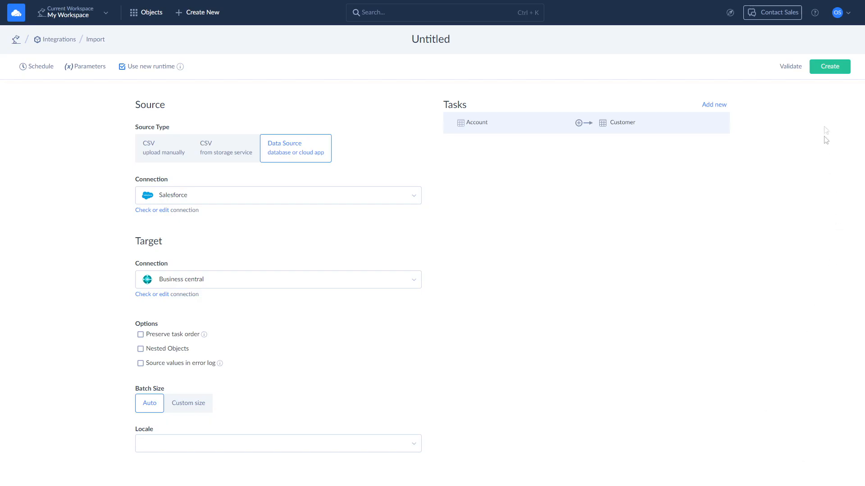
{"action": "mouse_move", "coordinate": [829, 66]}
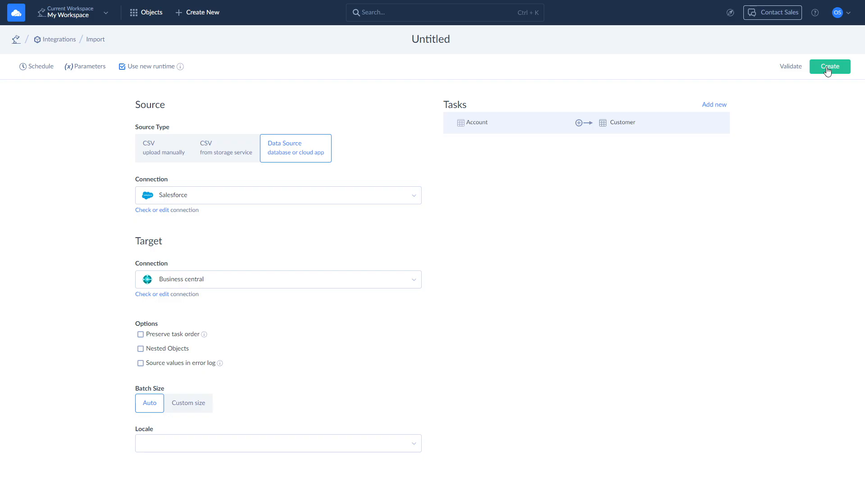
{"action": "left_click", "coordinate": [829, 66]}
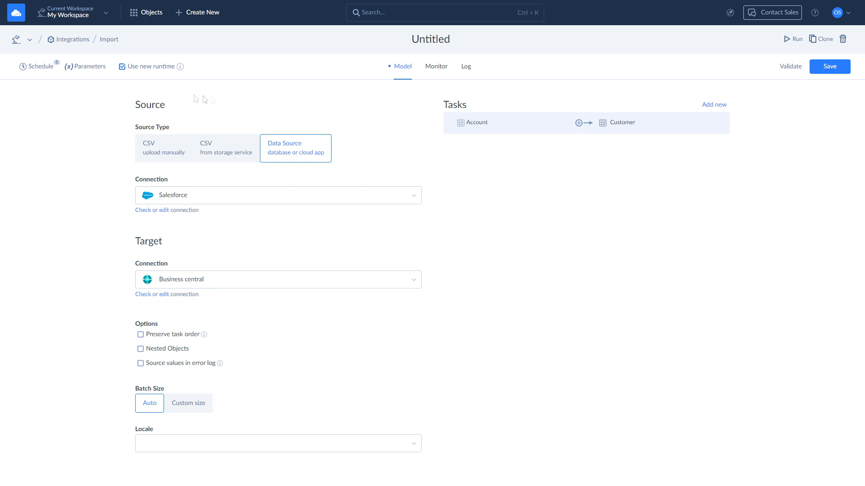
Step: Save a recurring weekly schedule running the import Mondays at 17:00
{"action": "left_click", "coordinate": [36, 65]}
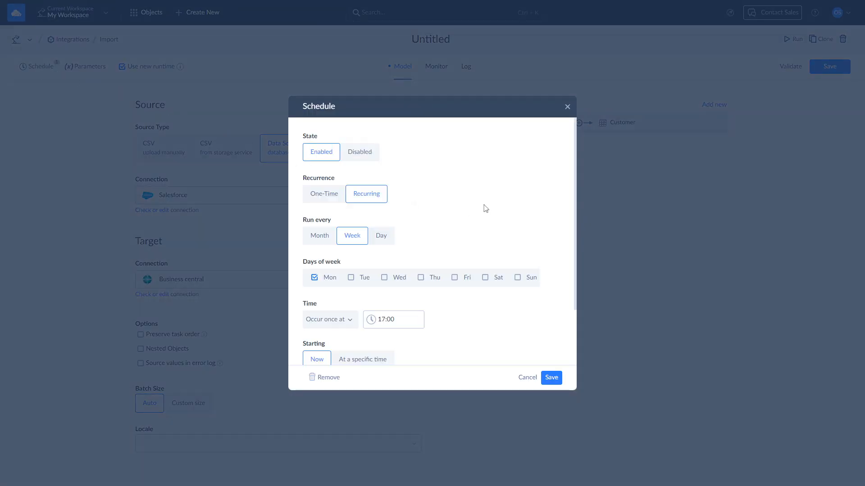
{"action": "scroll", "scroll_direction": "down", "scroll_amount": 3}
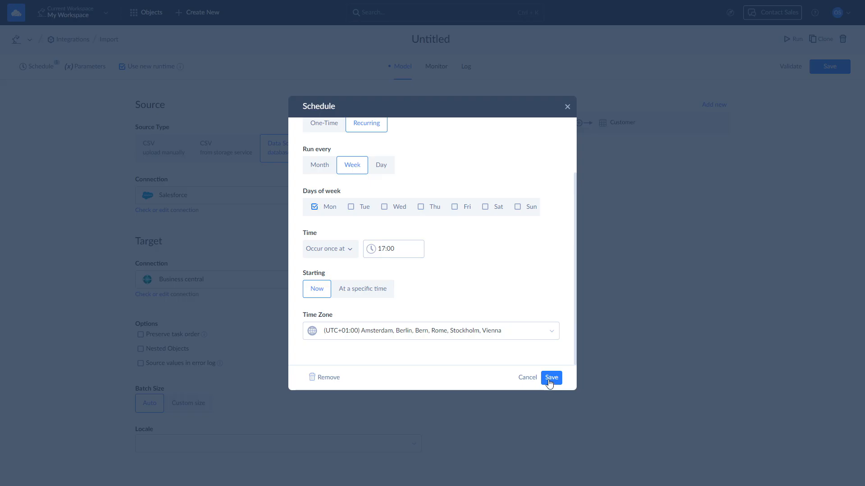
{"action": "left_click", "coordinate": [550, 377]}
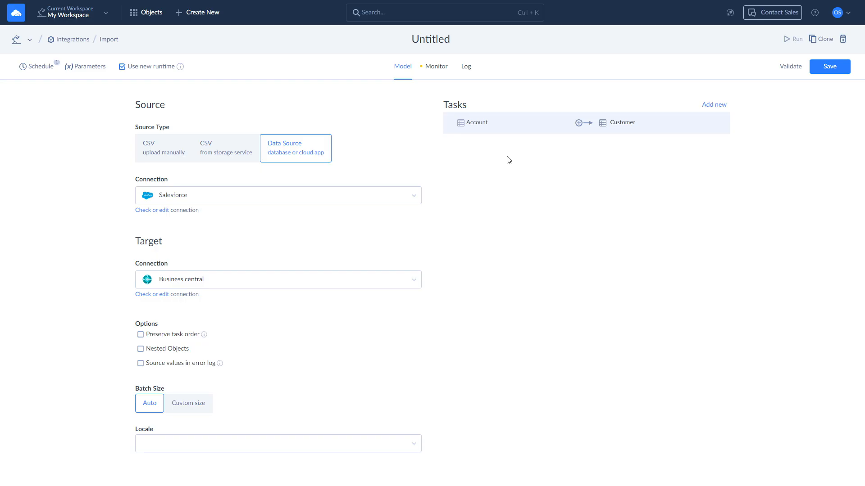
{"action": "mouse_move", "coordinate": [465, 106]}
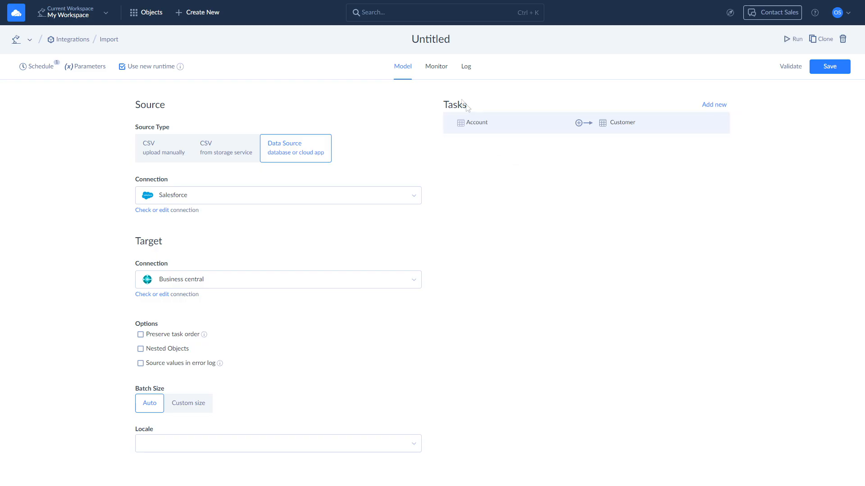
Step: View the import's run history in Monitor, then go to the account Notifications settings
{"action": "left_click", "coordinate": [436, 66]}
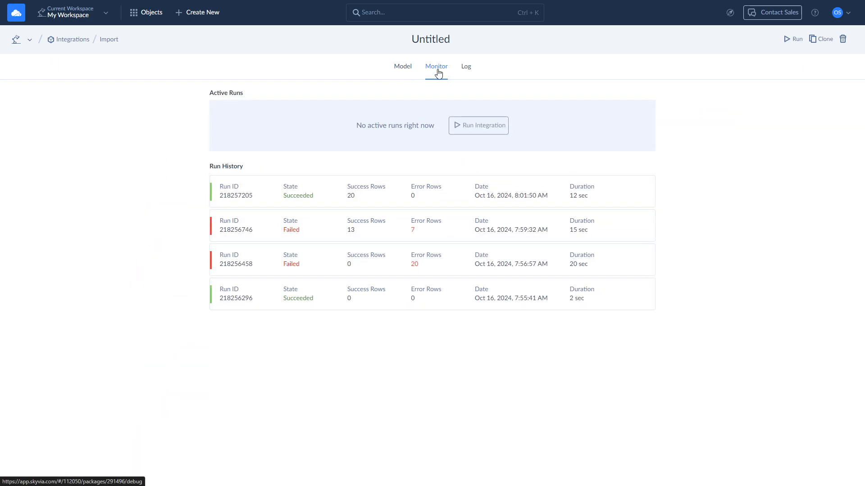
{"action": "left_click", "coordinate": [331, 191]}
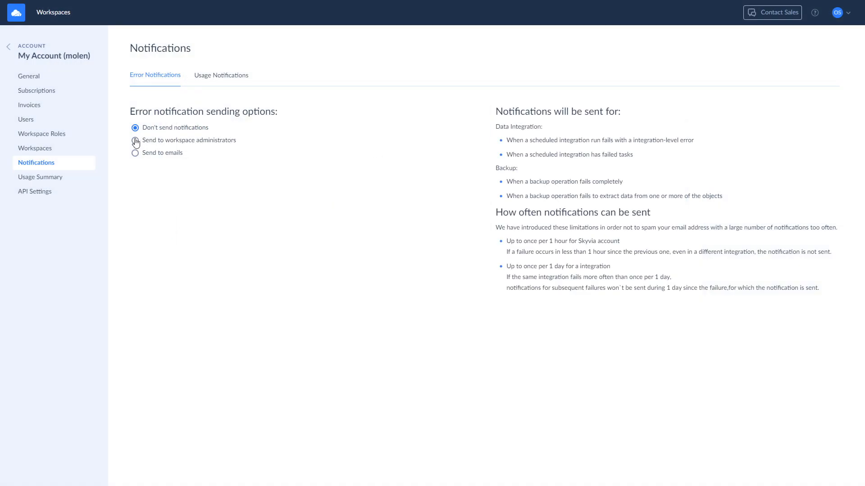
{"action": "mouse_move", "coordinate": [115, 130]}
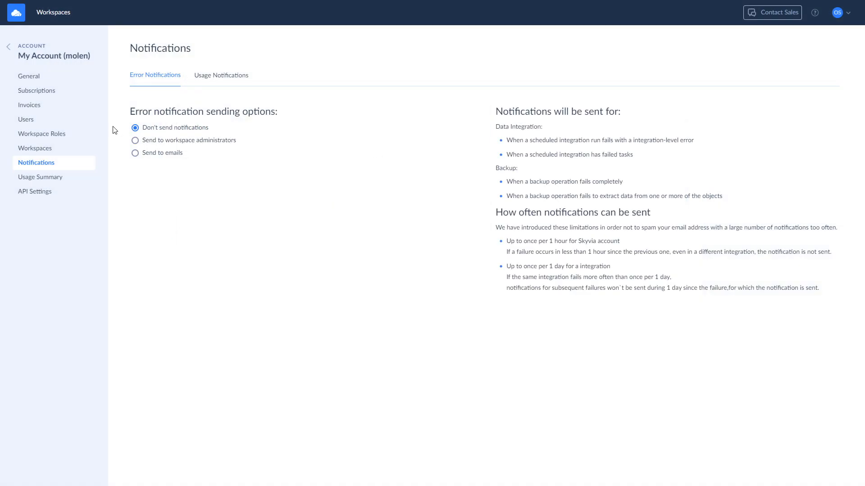
Step: Send error notifications to workspace administrators instead of no one
{"action": "left_click", "coordinate": [135, 141]}
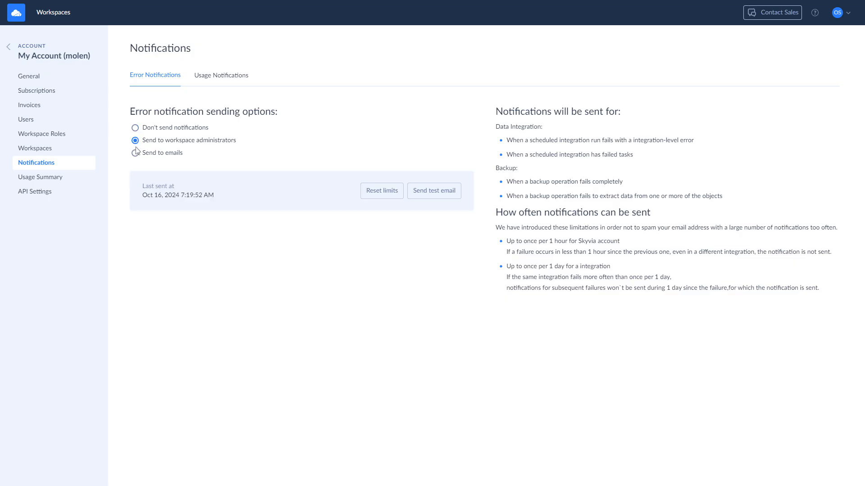
{"action": "left_click", "coordinate": [135, 153]}
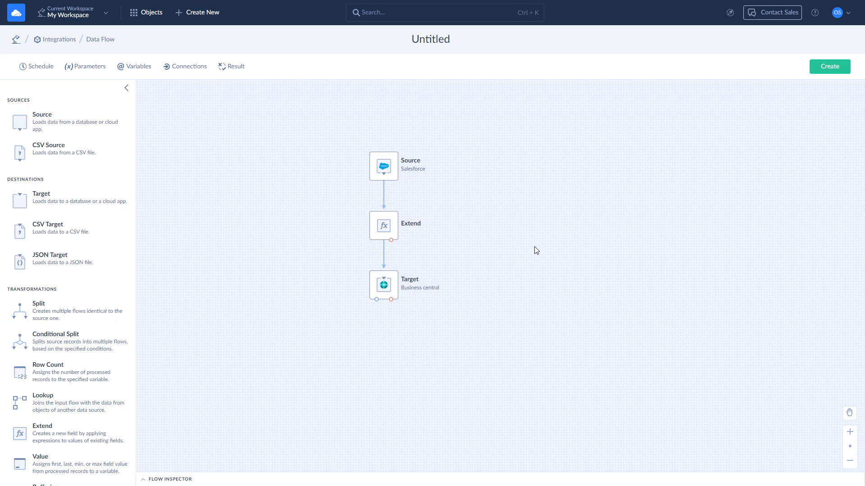
{"action": "mouse_move", "coordinate": [387, 166]}
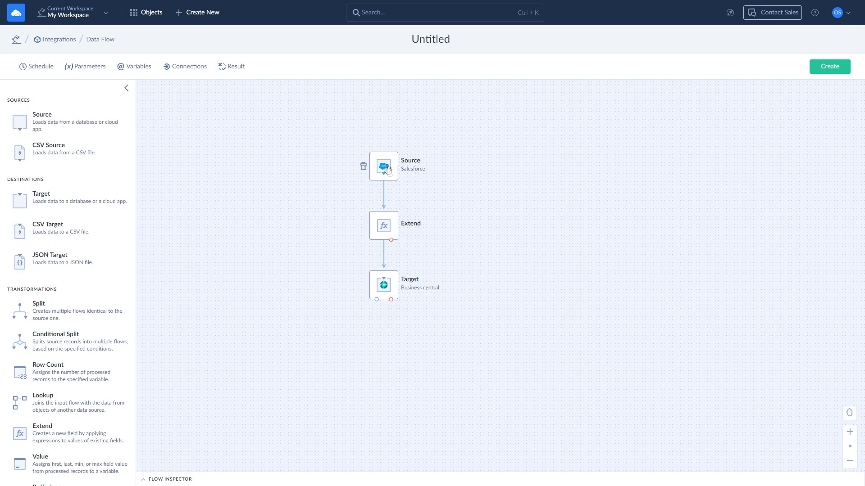
{"action": "mouse_move", "coordinate": [384, 166]}
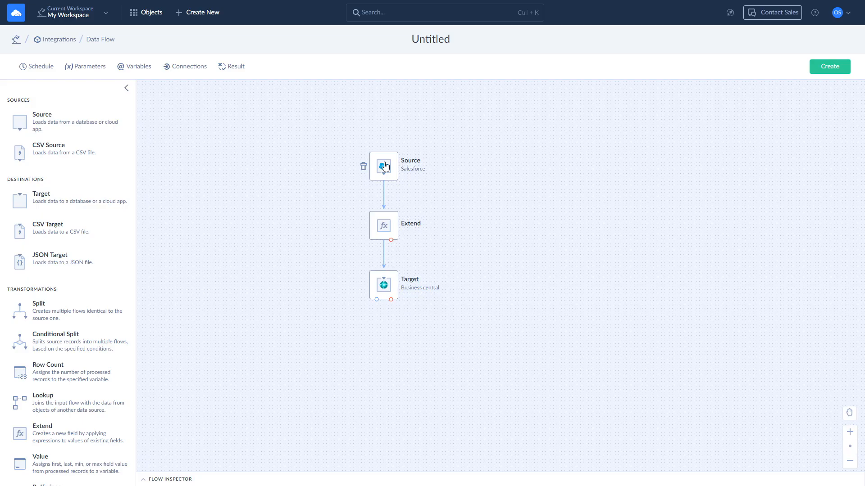
Step: Open the Extend step of the Salesforce-to-Business central data flow in the Mapping Editor
{"action": "left_click", "coordinate": [384, 166]}
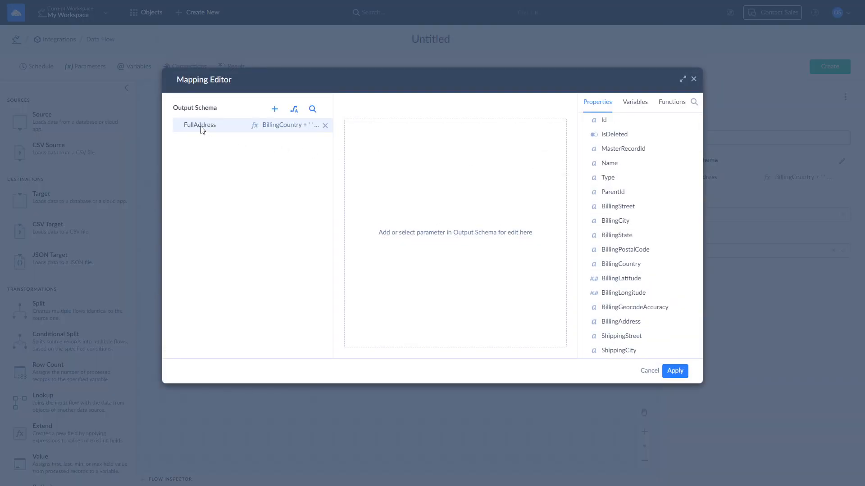
Step: Show the FullAddress expression joining BillingCountry, BillingCity and BillingStreet, then the Salesforce Business Central automation
{"action": "left_click", "coordinate": [199, 124]}
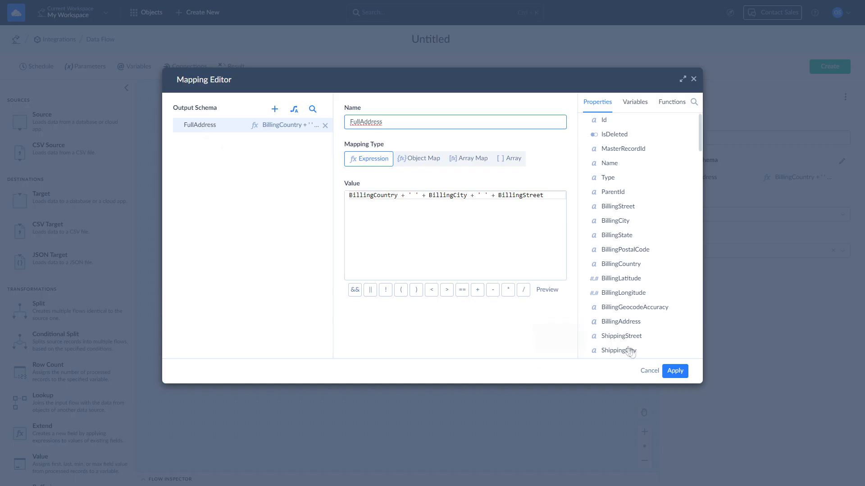
{"action": "left_click", "coordinate": [674, 370]}
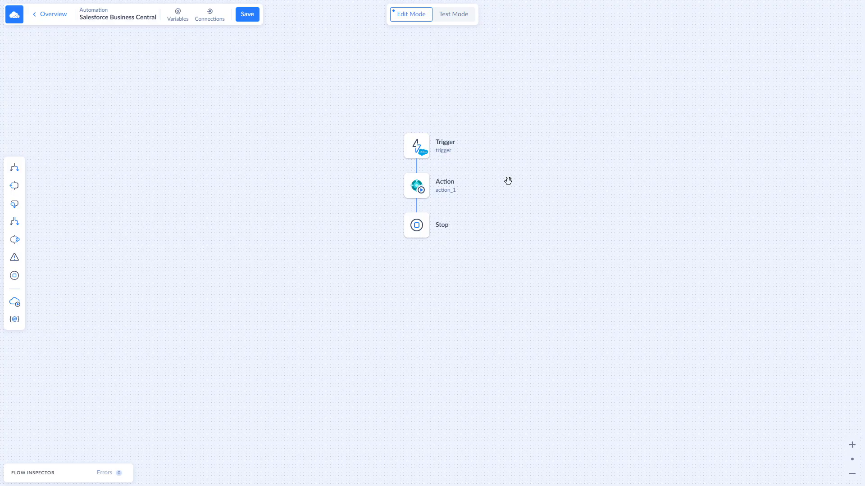
{"action": "mouse_move", "coordinate": [416, 146]}
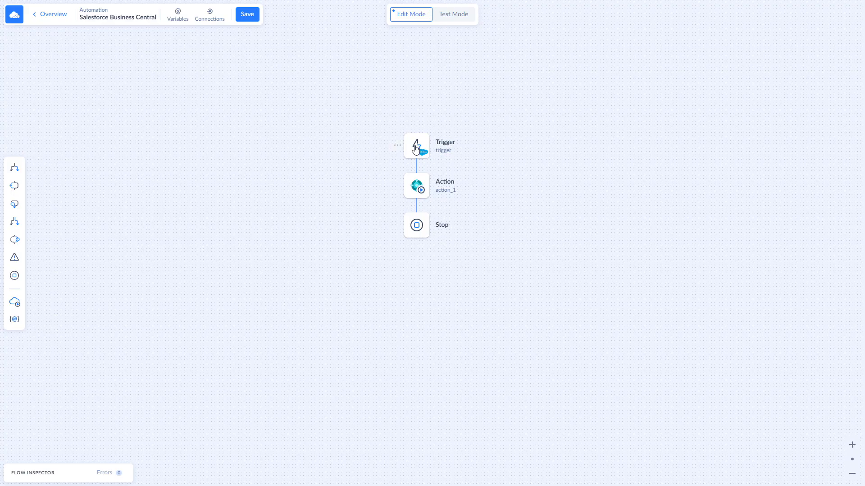
Step: View the trigger's Model panel: new Salesforce Contact records with Name and Email, polled every 5 minutes
{"action": "left_click", "coordinate": [416, 145]}
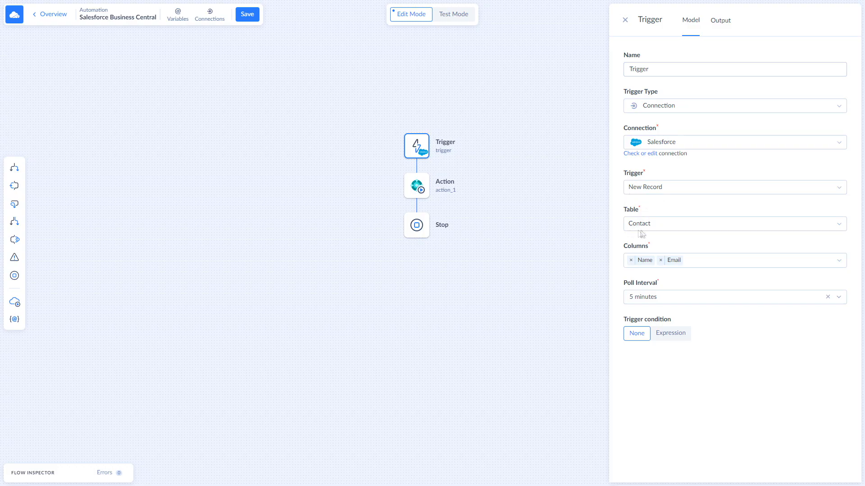
{"action": "mouse_move", "coordinate": [635, 308]}
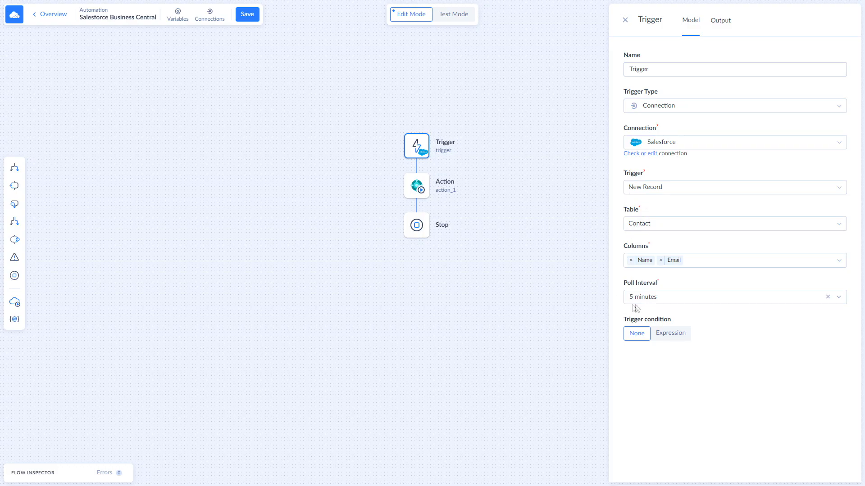
{"action": "left_click", "coordinate": [416, 186]}
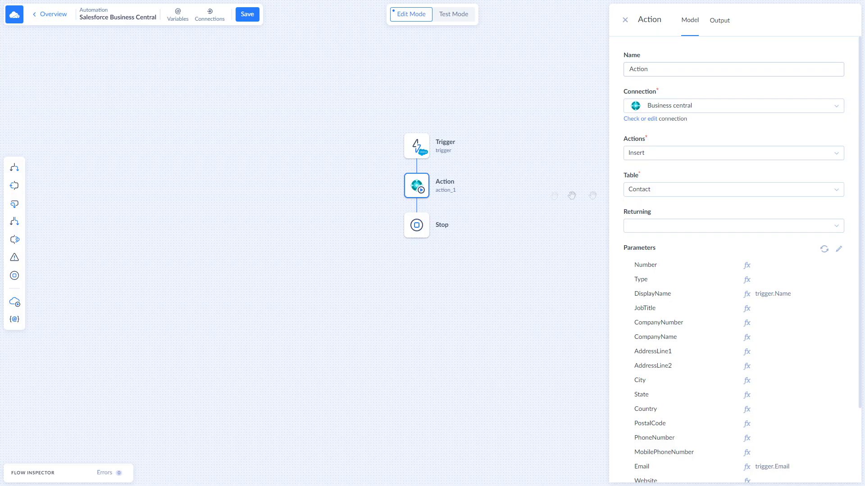
{"action": "mouse_move", "coordinate": [14, 199]}
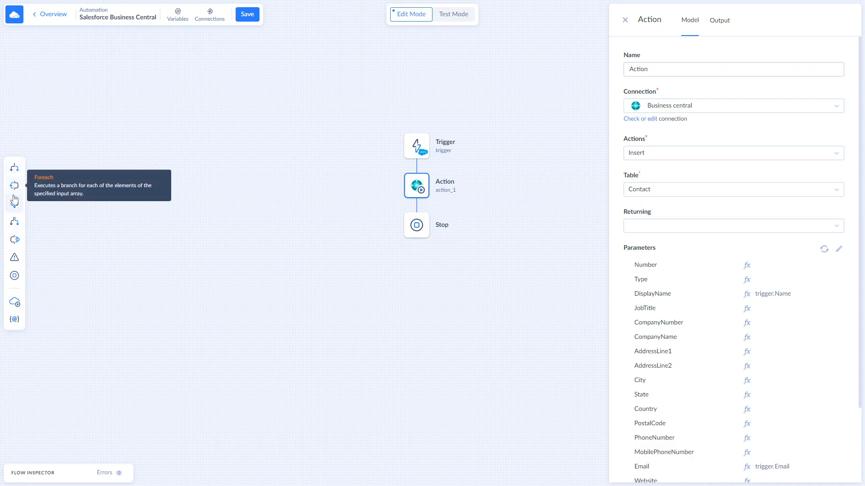
{"action": "mouse_move", "coordinate": [13, 301]}
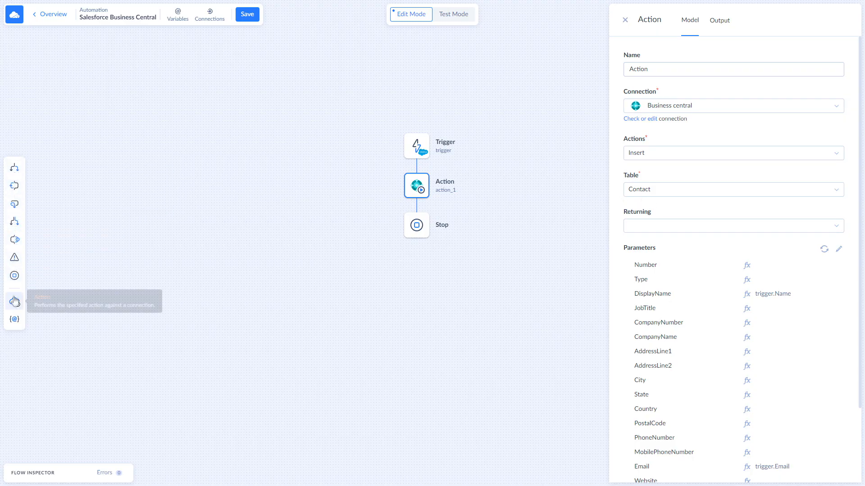
{"action": "mouse_move", "coordinate": [278, 249]}
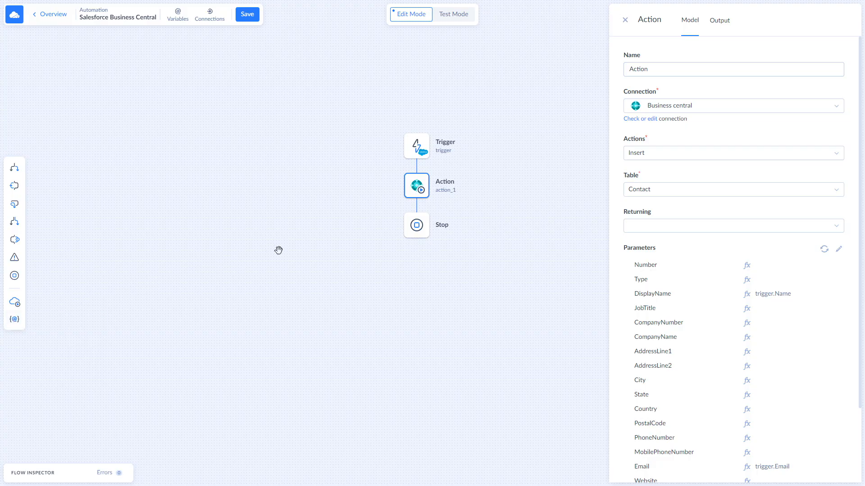